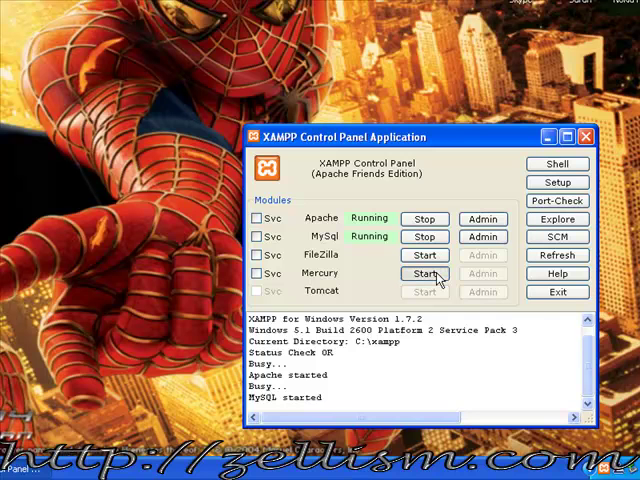
# Start Mercury from the XAMPP Control Panel and allow it through the ZoneAlarm alert.
pyautogui.click(423, 273)
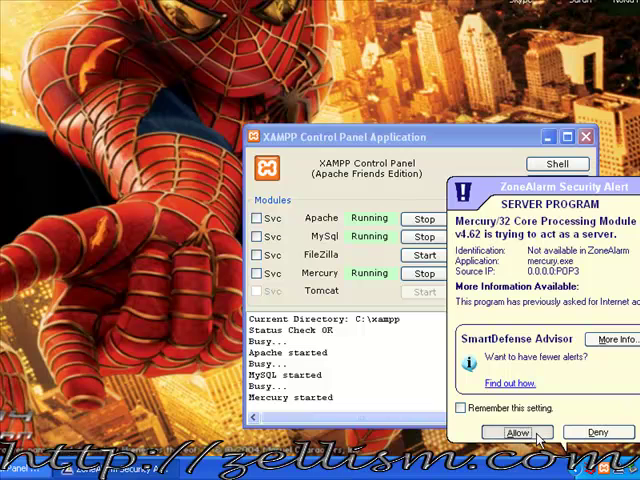
pyautogui.click(517, 432)
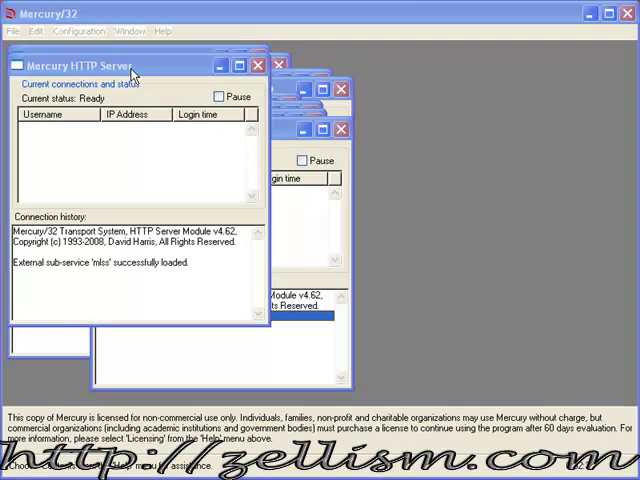
# Delete the default newuser account and its mail from Mercury's local users.
pyautogui.click(79, 31)
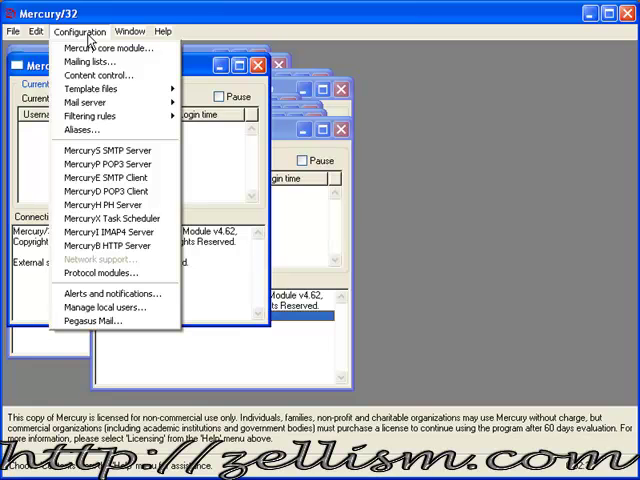
pyautogui.moveTo(112, 307)
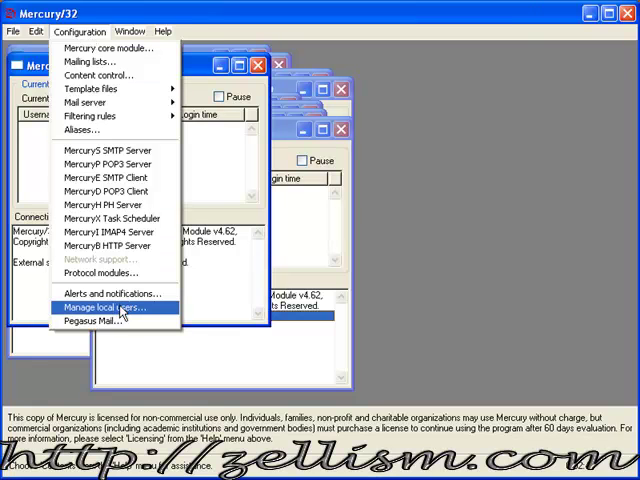
pyautogui.click(113, 307)
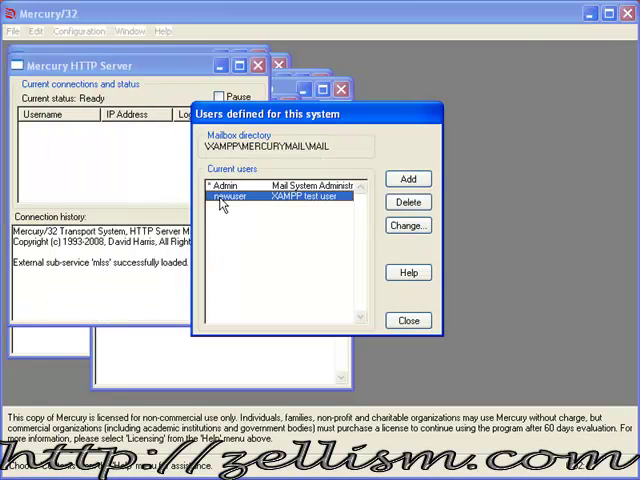
pyautogui.click(407, 201)
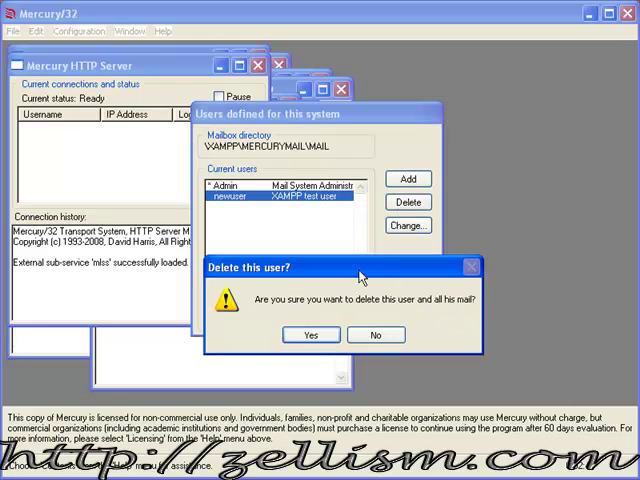
pyautogui.click(311, 335)
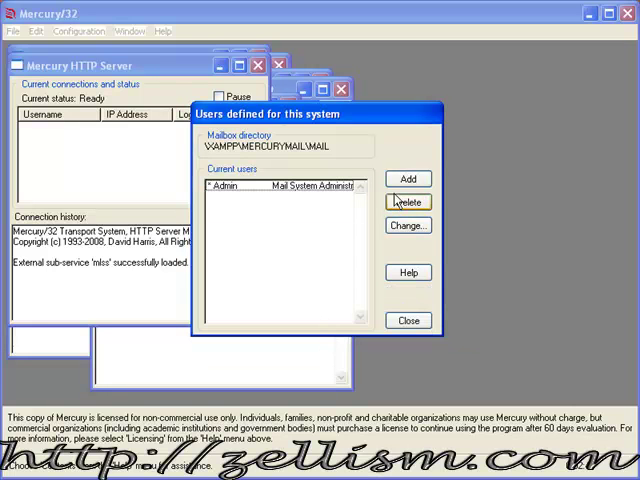
# Add local user 'demo' with personal name 'Demo User'.
pyautogui.click(407, 179)
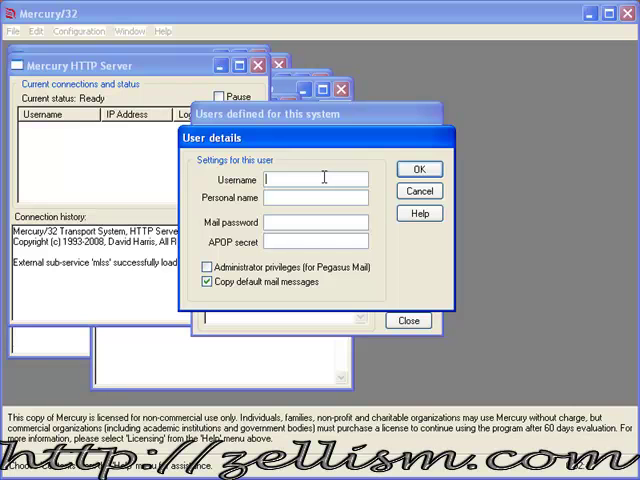
pyautogui.write('deni')
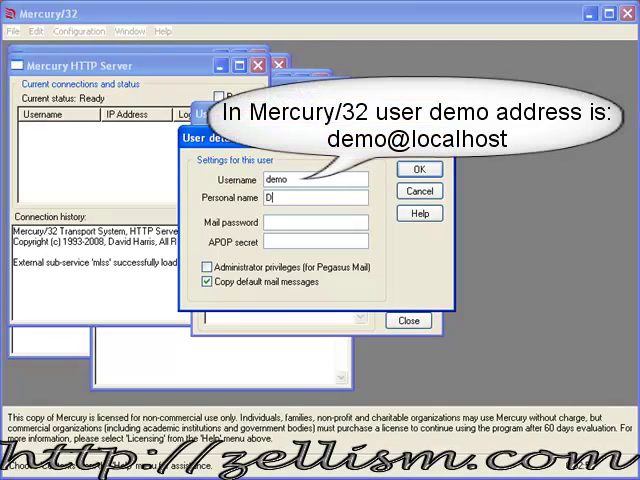
pyautogui.write('emo User')
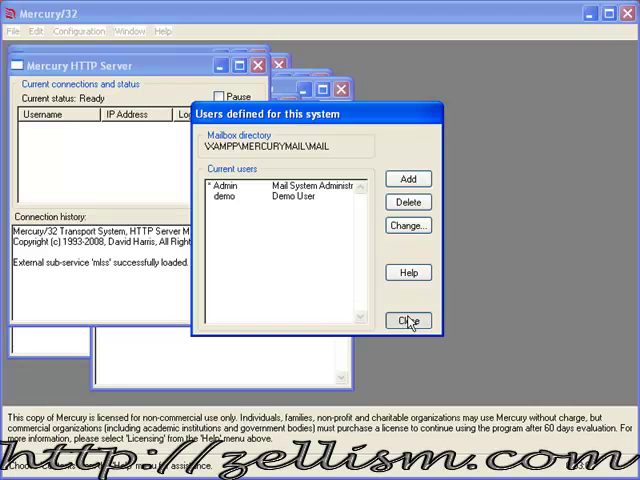
pyautogui.click(407, 320)
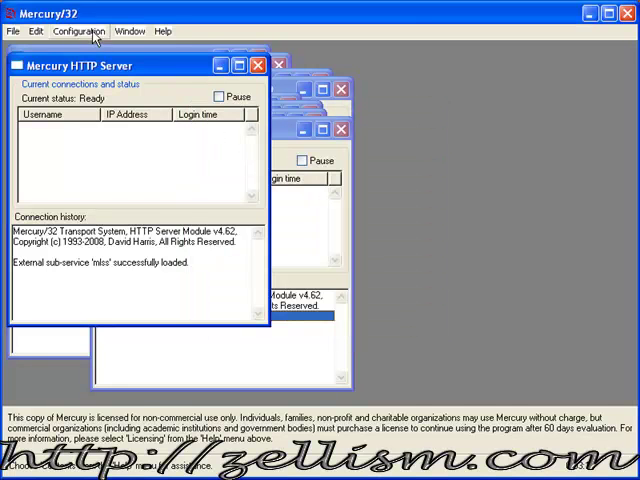
pyautogui.click(79, 31)
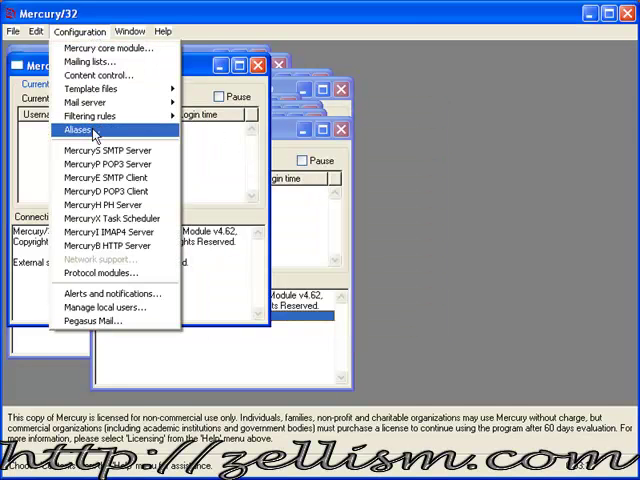
pyautogui.click(87, 130)
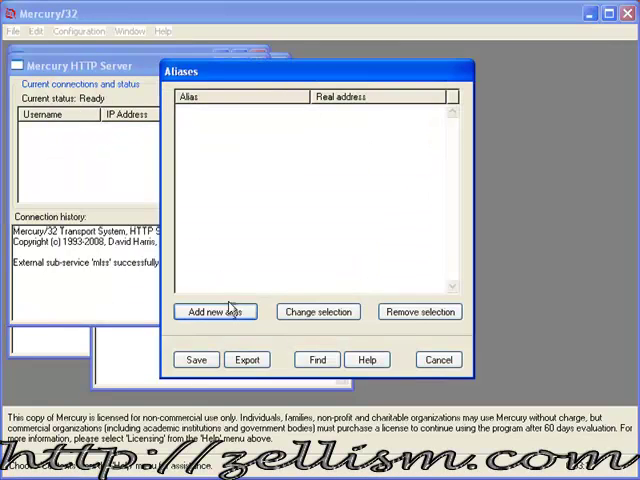
pyautogui.click(216, 311)
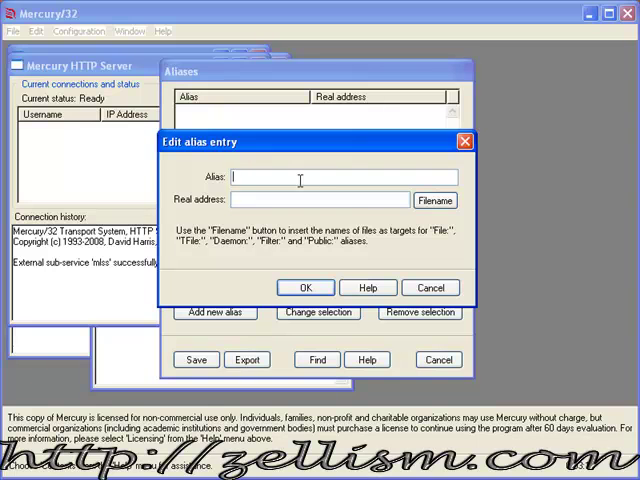
pyautogui.write('demo')
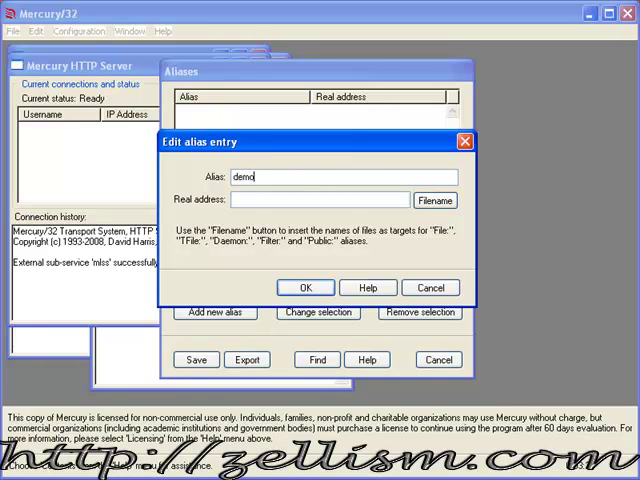
pyautogui.write('@localhost')
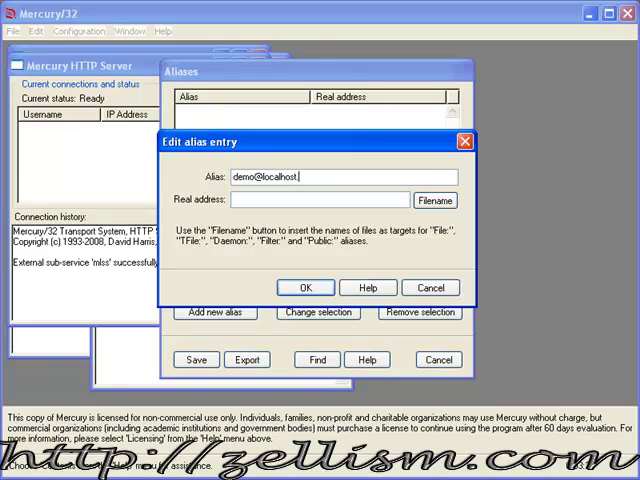
pyautogui.write('com')
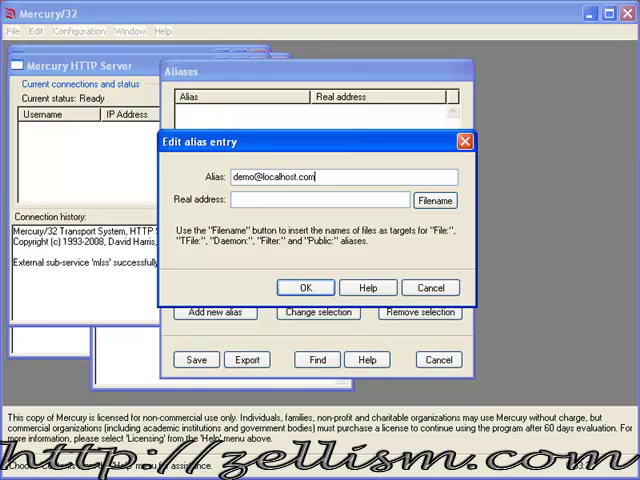
pyautogui.write('demo@localhost')
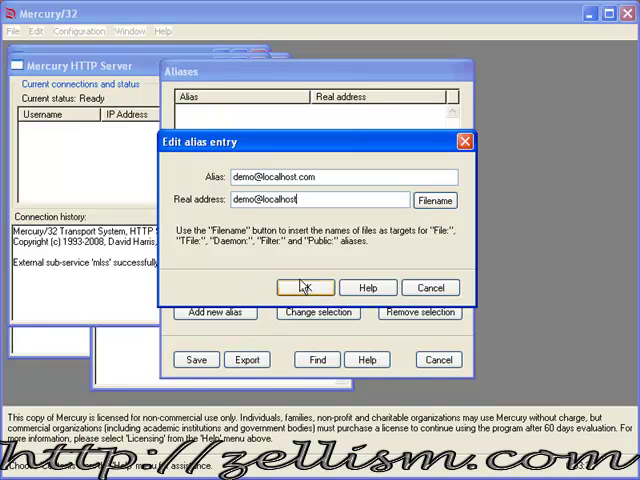
pyautogui.click(305, 287)
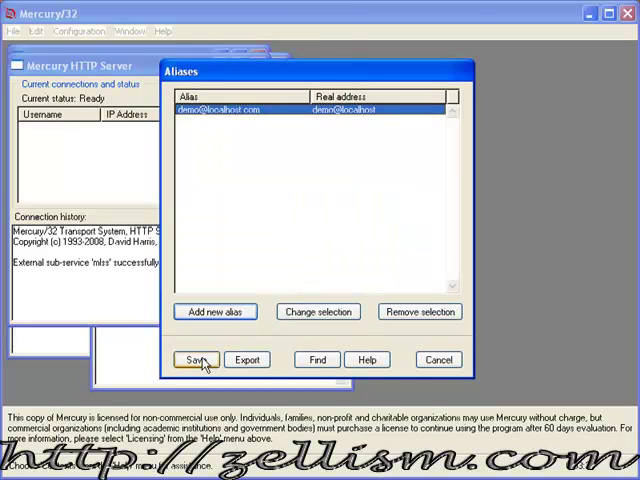
pyautogui.click(196, 360)
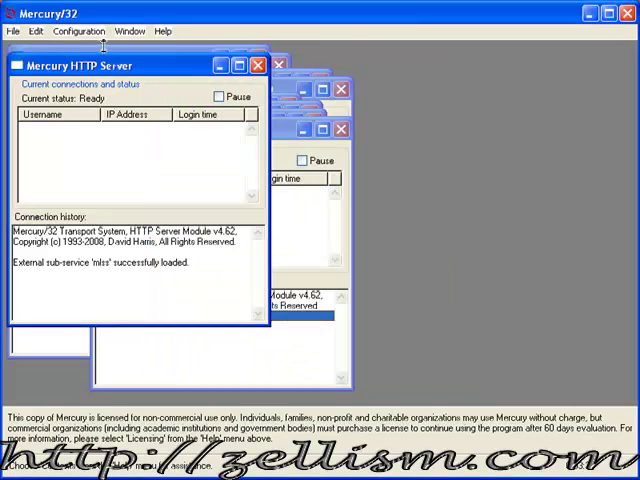
pyautogui.click(79, 31)
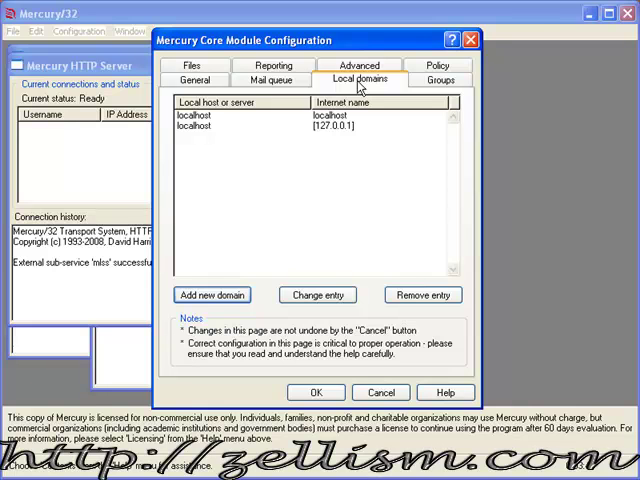
pyautogui.click(212, 294)
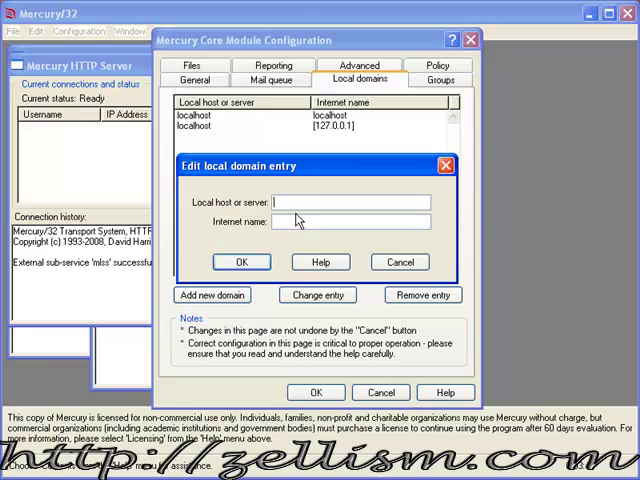
pyautogui.write('localhost.com')
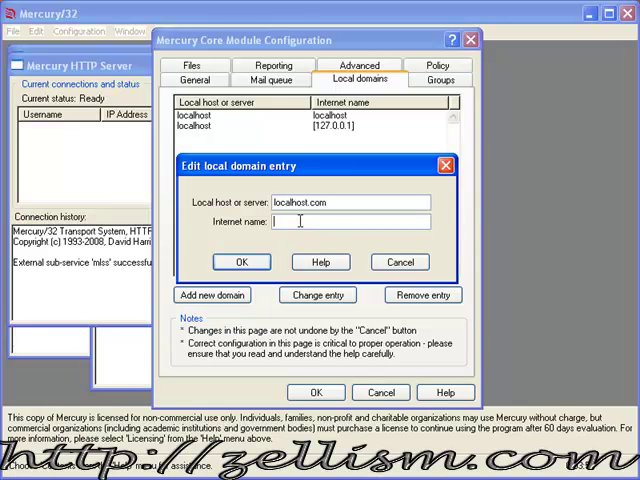
pyautogui.write('localhost')
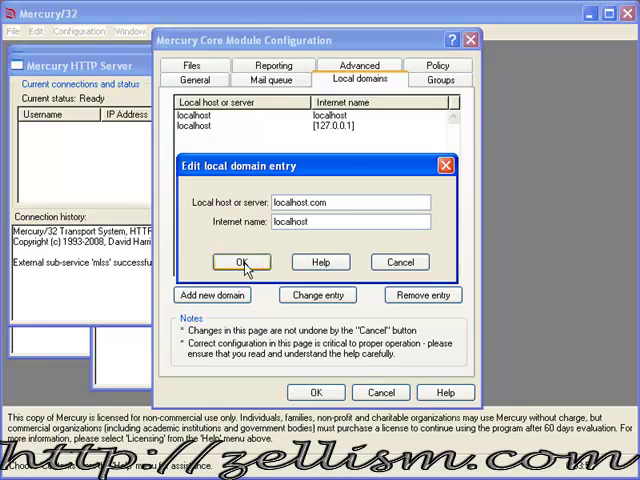
pyautogui.click(242, 262)
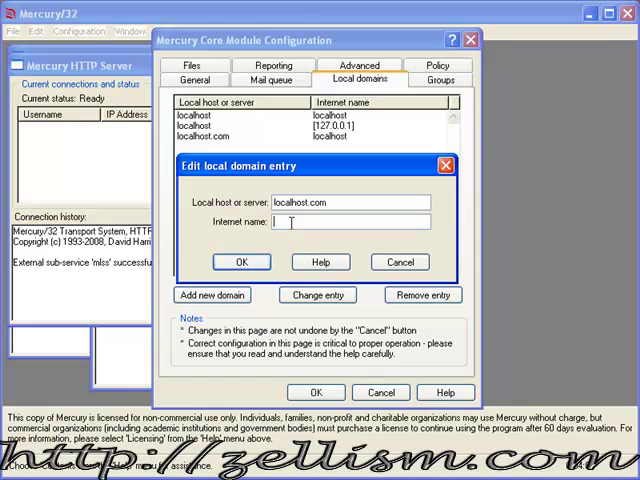
pyautogui.write('127')
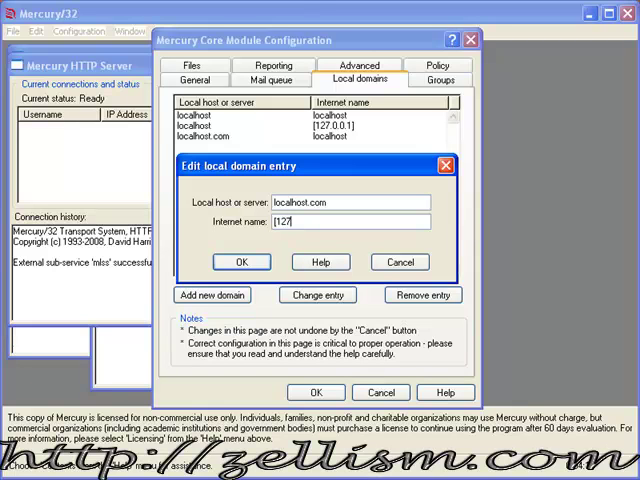
pyautogui.write('.0.0.')
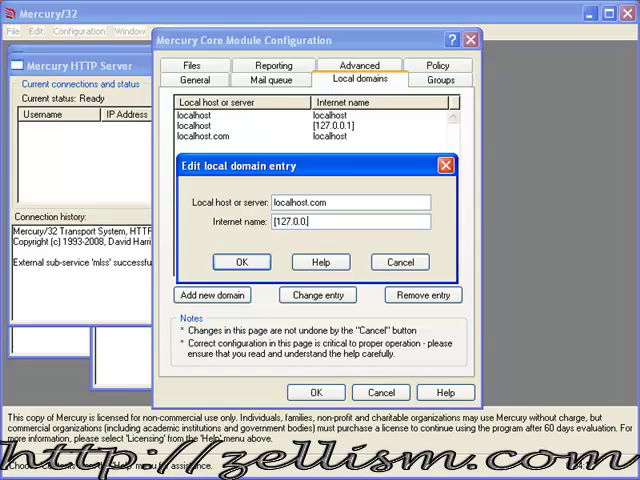
pyautogui.write('1]')
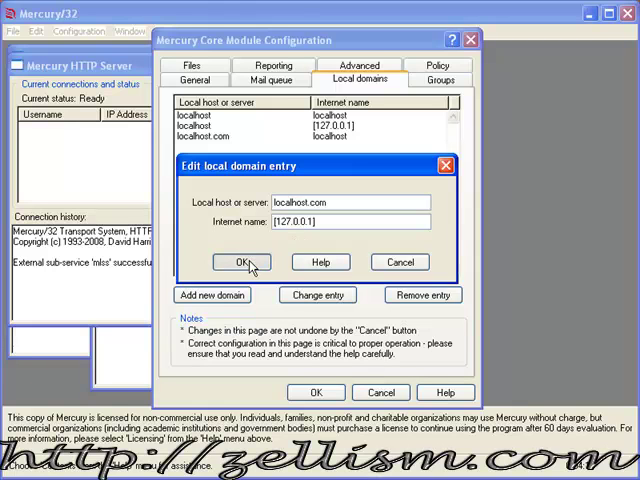
pyautogui.click(242, 261)
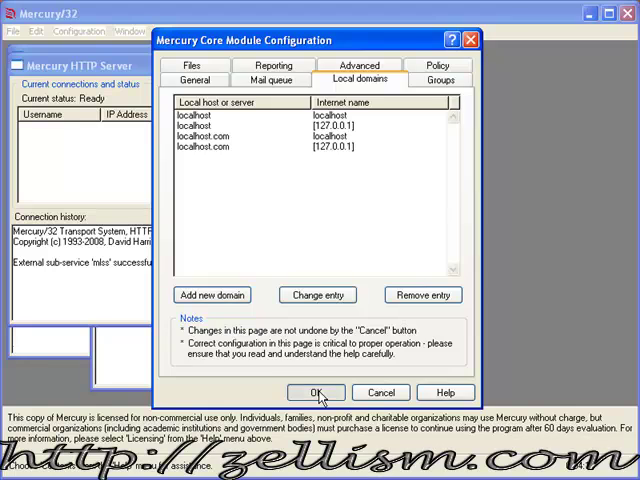
pyautogui.click(315, 391)
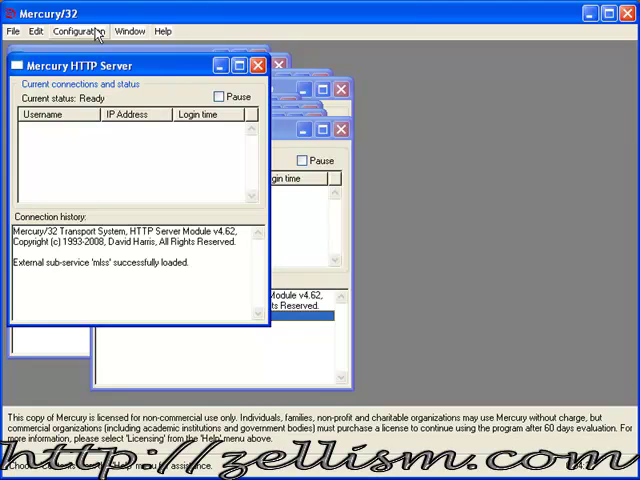
# Enter 127.0.0.1 as MercuryS 'Announce myself as' and IP interface, and confirm.
pyautogui.click(79, 31)
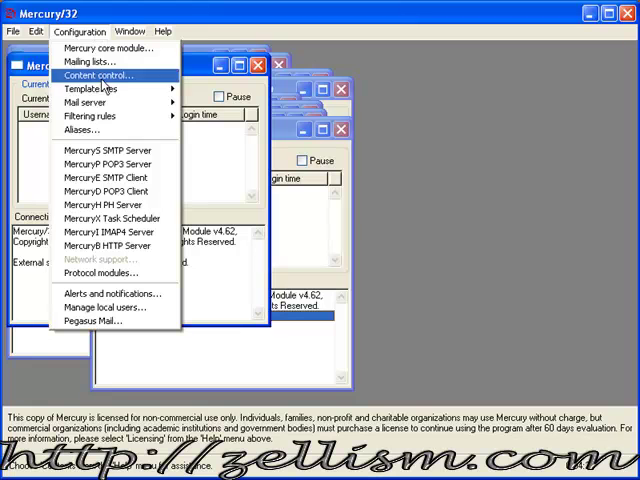
pyautogui.moveTo(108, 150)
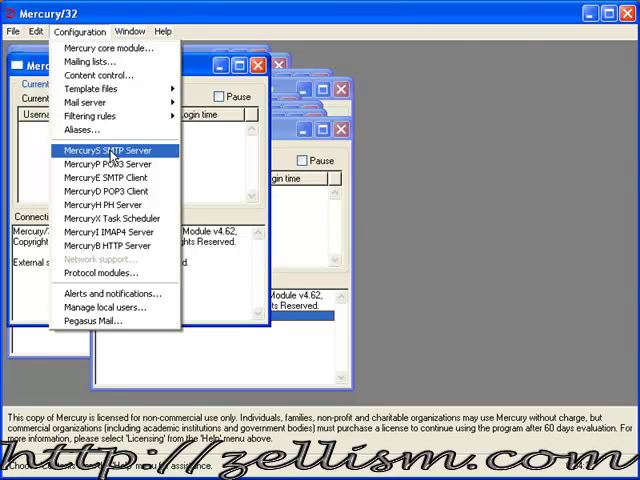
pyautogui.click(110, 150)
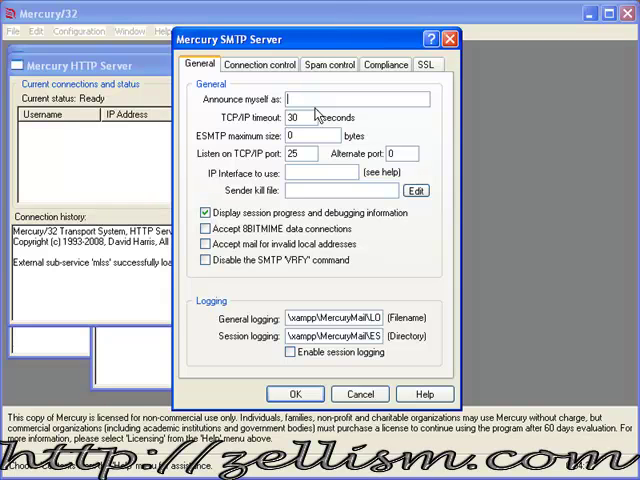
pyautogui.write('127.0.0.')
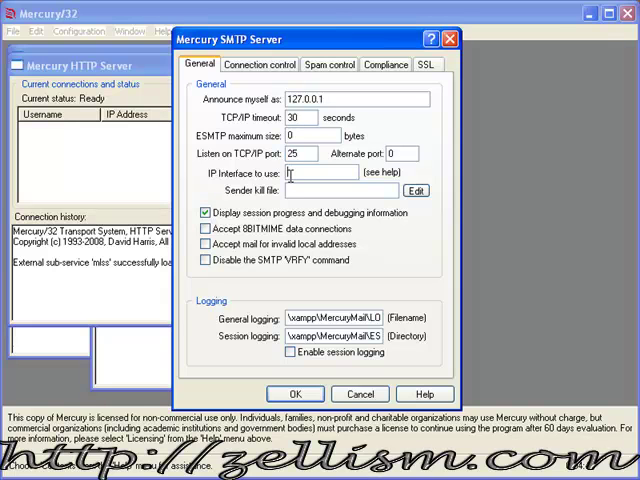
pyautogui.write('127')
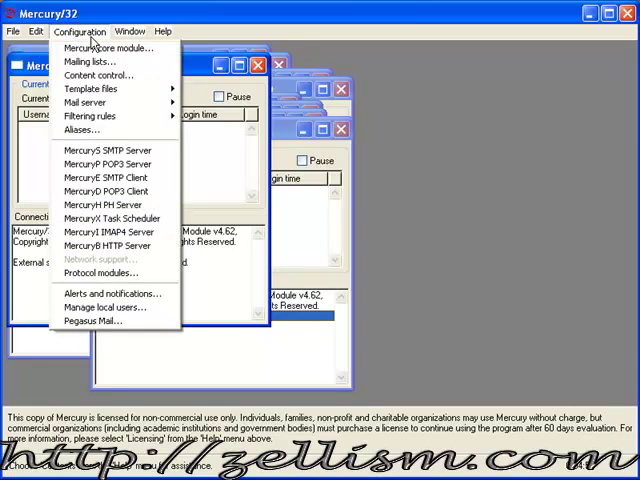
pyautogui.click(108, 164)
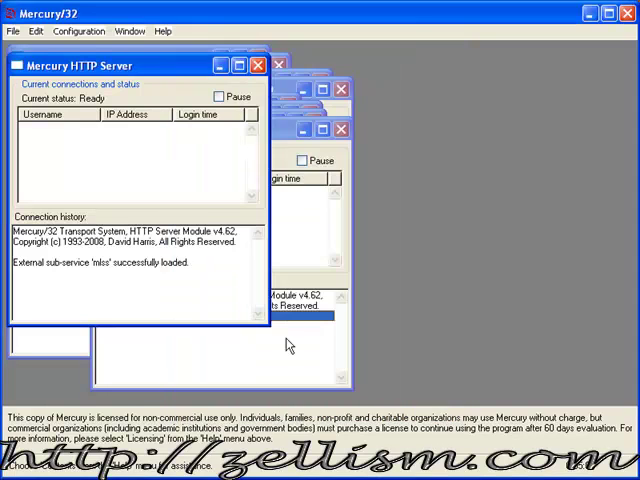
# Set the MercuryE client's 'Identify myself as' and name servers to 127.0.0.1.
pyautogui.click(79, 31)
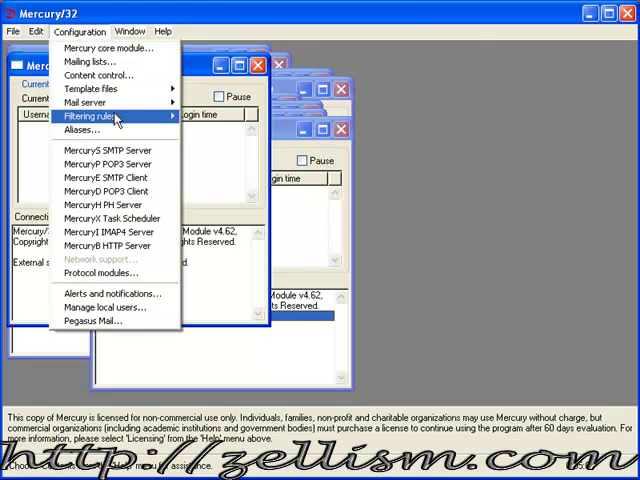
pyautogui.click(109, 177)
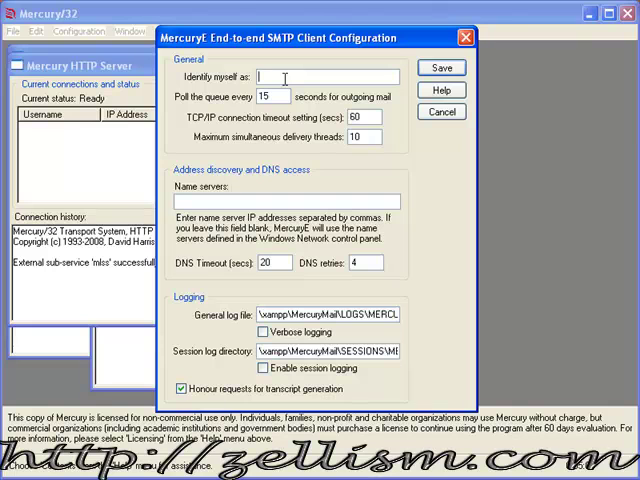
pyautogui.write('127.0.0.')
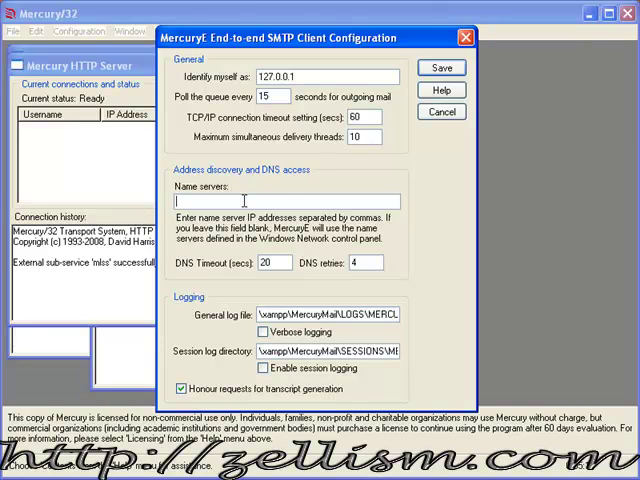
pyautogui.write('127')
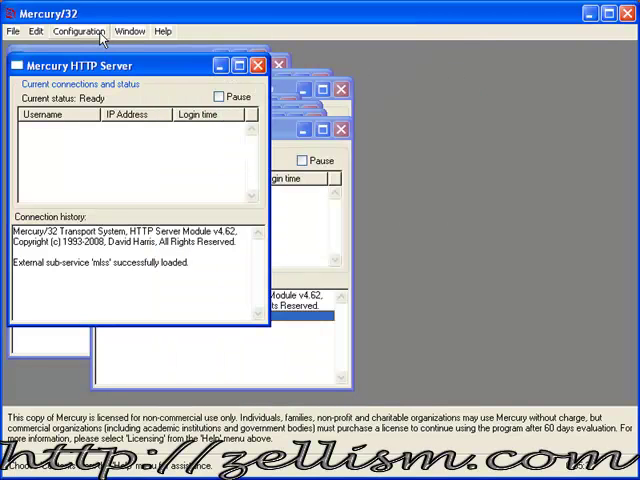
# Add a MercuryD POP3 mailbox for host 127.0.0.1, user demo, and save.
pyautogui.click(79, 31)
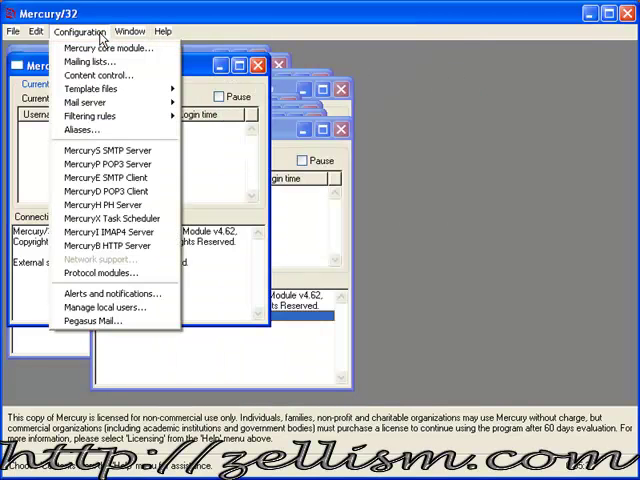
pyautogui.moveTo(108, 191)
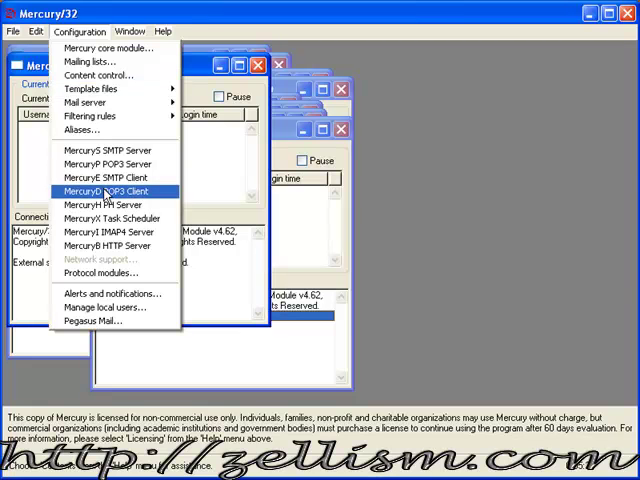
pyautogui.click(109, 191)
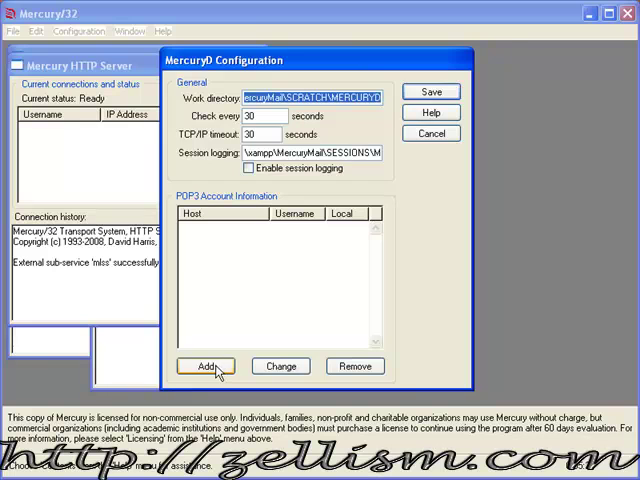
pyautogui.click(207, 365)
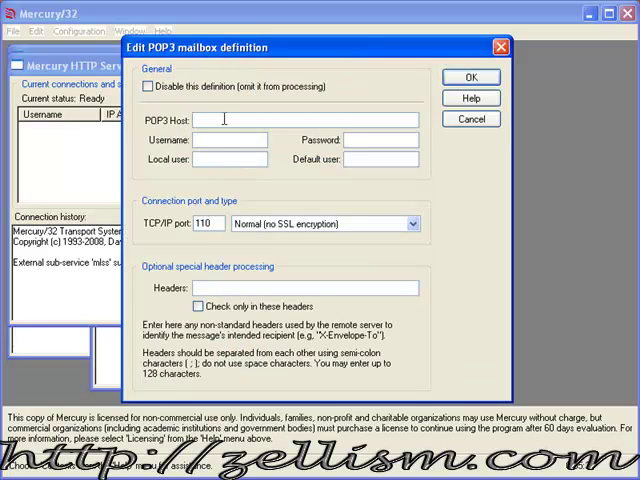
pyautogui.write('127.0.0.1')
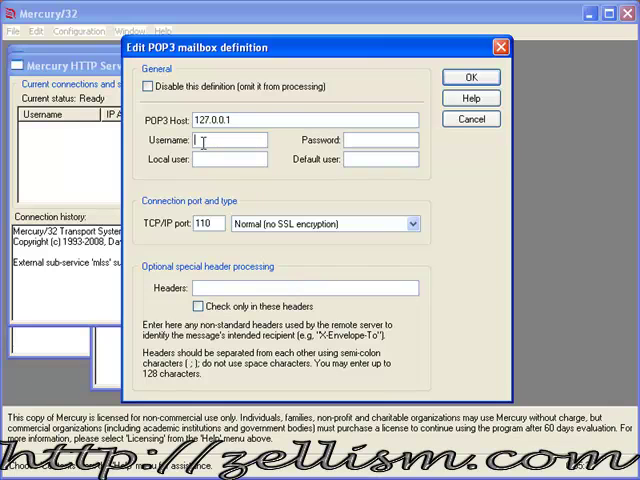
pyautogui.write('demo')
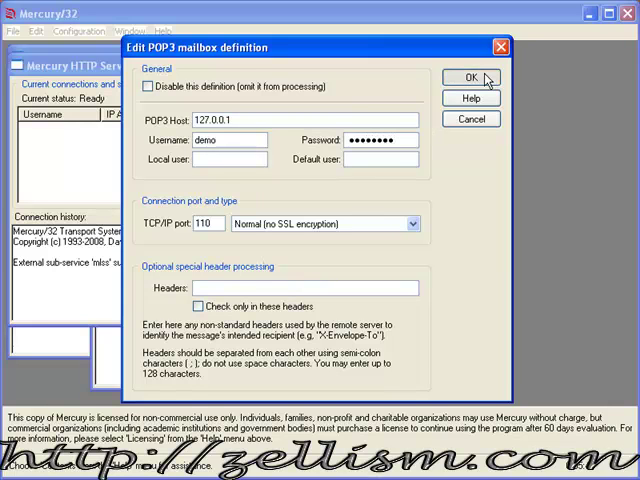
pyautogui.click(470, 78)
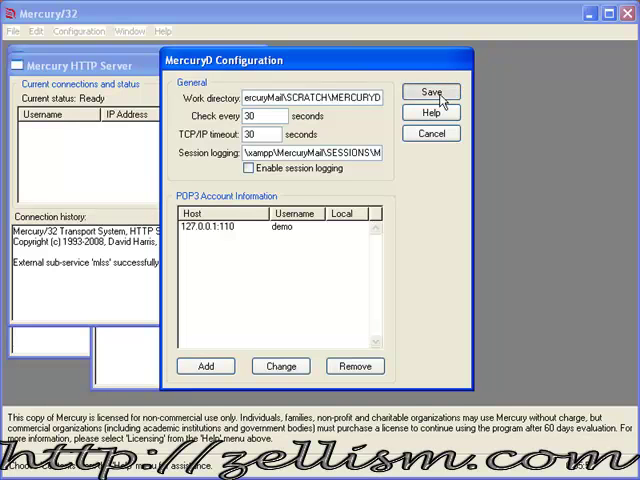
pyautogui.click(431, 92)
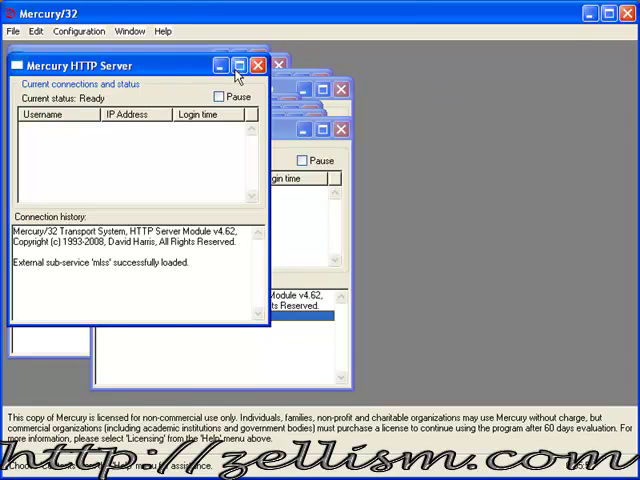
# Open Mercury's Configuration menu again.
pyautogui.click(78, 31)
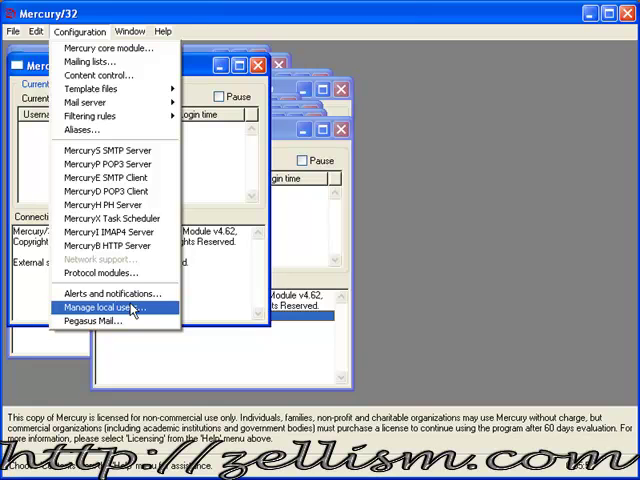
pyautogui.moveTo(90, 115)
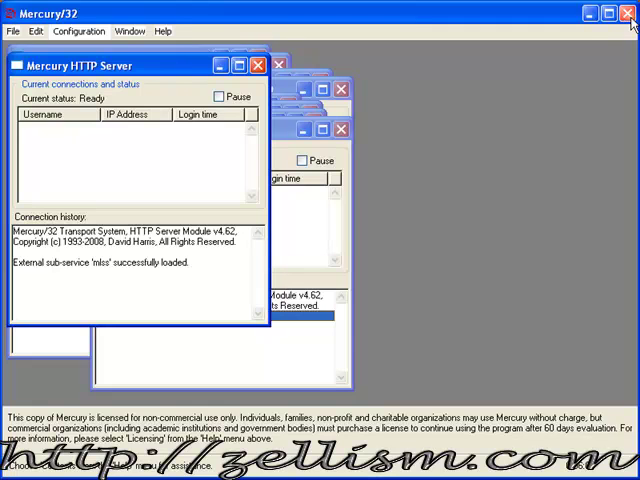
pyautogui.moveTo(592, 14)
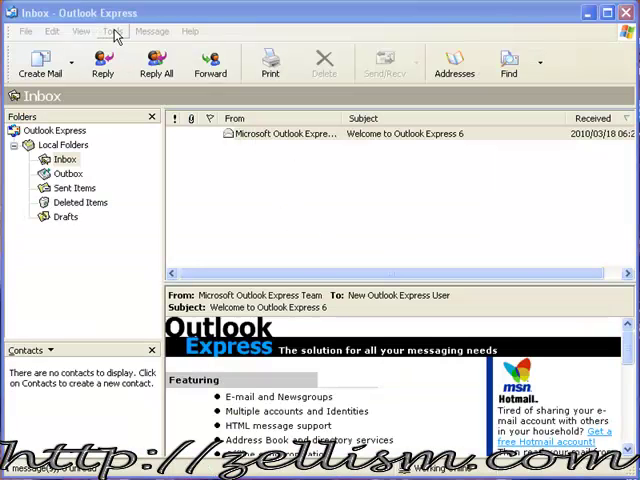
pyautogui.click(112, 31)
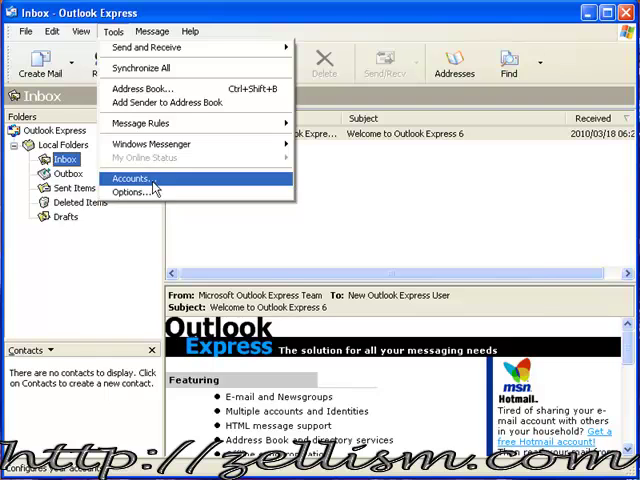
pyautogui.click(131, 178)
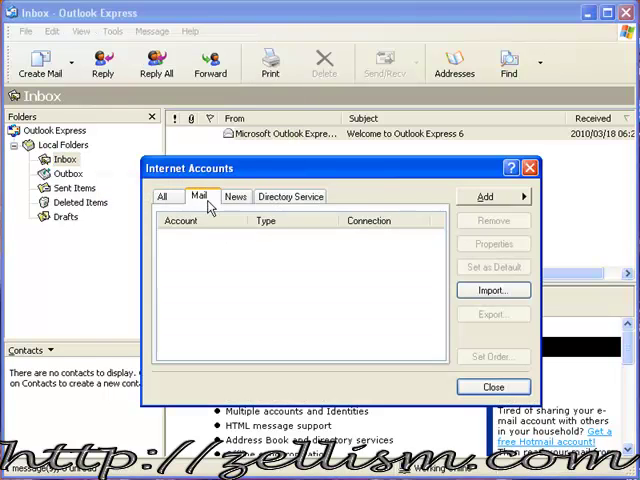
pyautogui.click(488, 196)
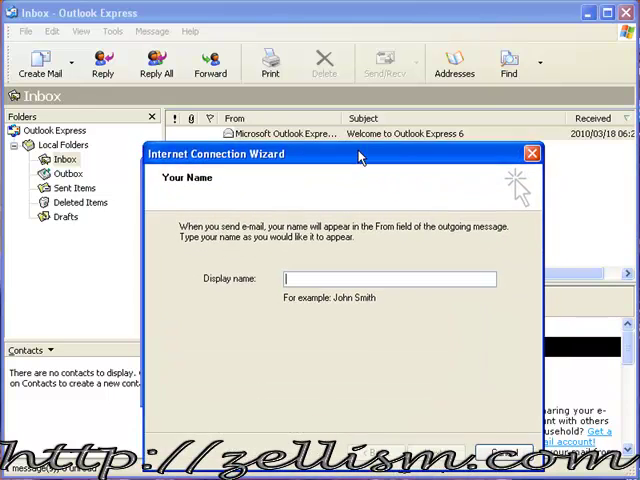
pyautogui.write('Demo User')
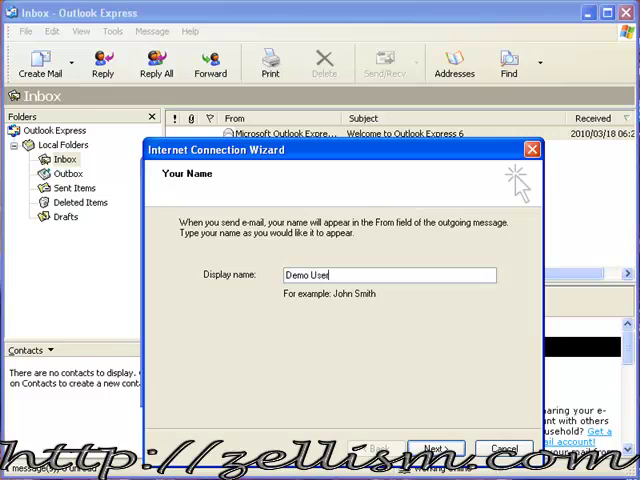
pyautogui.click(435, 447)
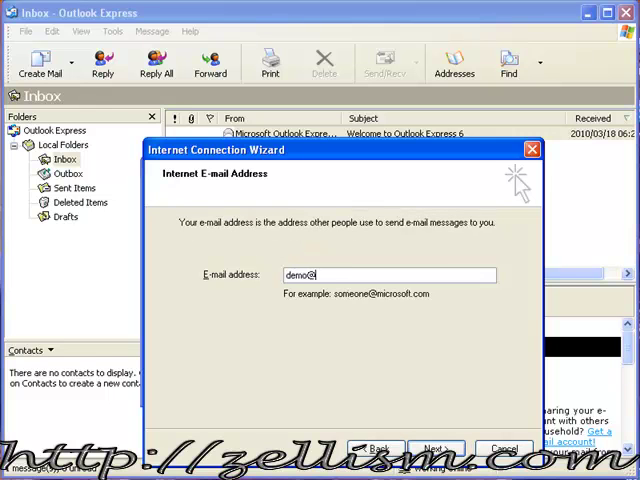
pyautogui.write('localhost.co')
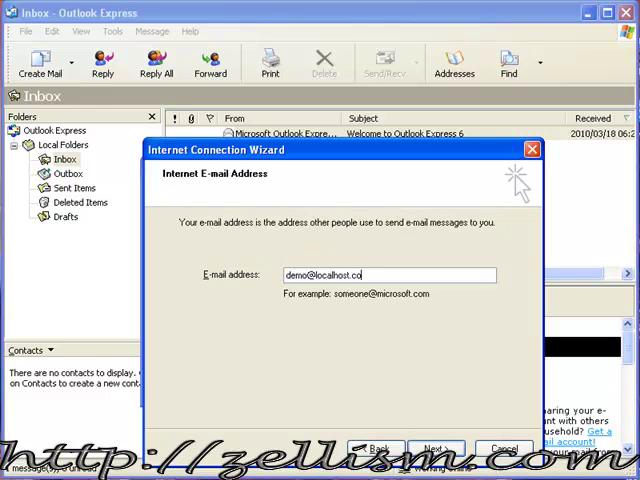
pyautogui.write('m')
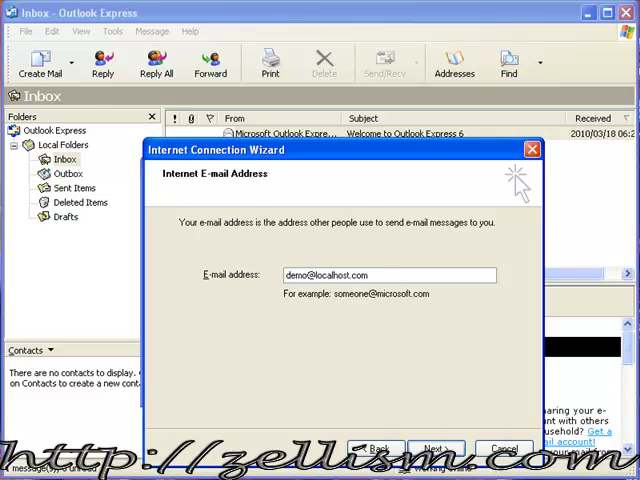
pyautogui.click(435, 447)
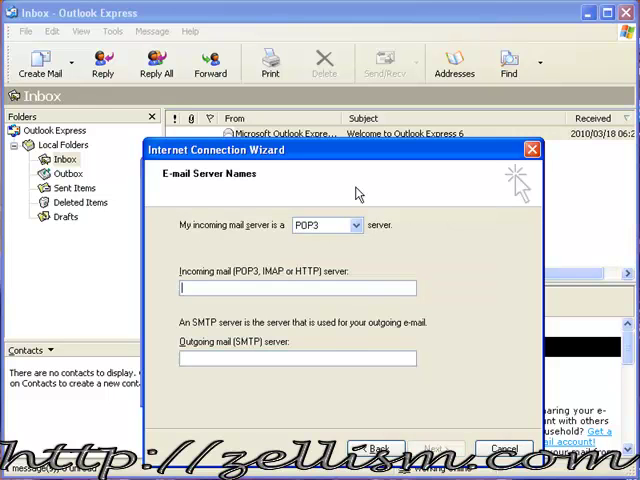
# Set incoming POP3 and outgoing SMTP servers to 127.0.0.1, add demo logon, and finish.
pyautogui.write('127.0.0.')
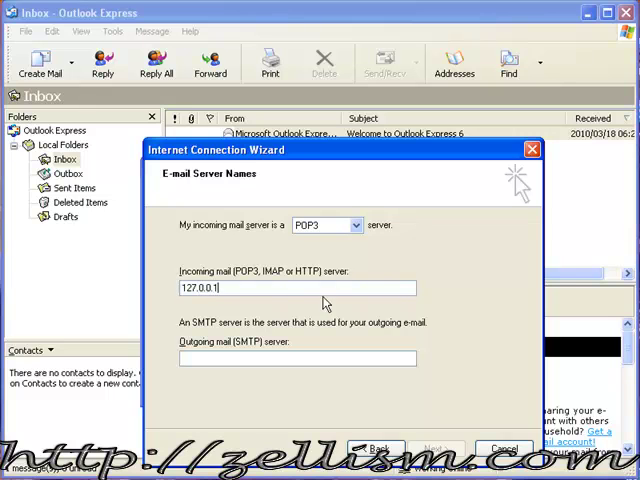
pyautogui.write('127.0.0.1')
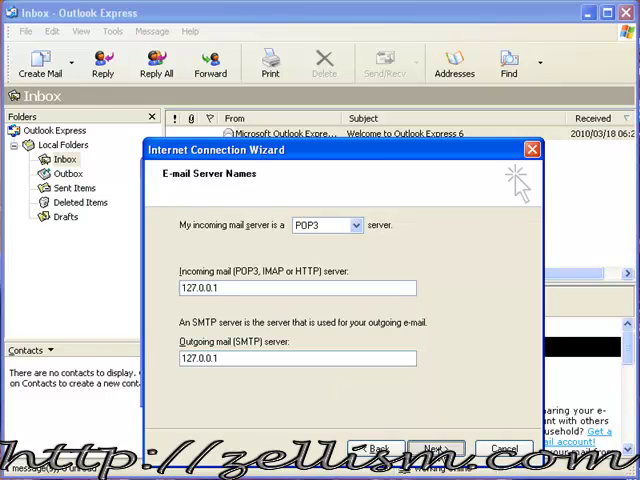
pyautogui.click(434, 447)
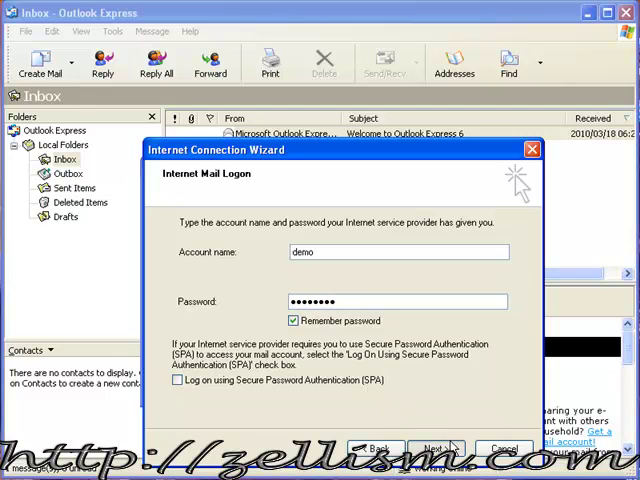
pyautogui.click(435, 447)
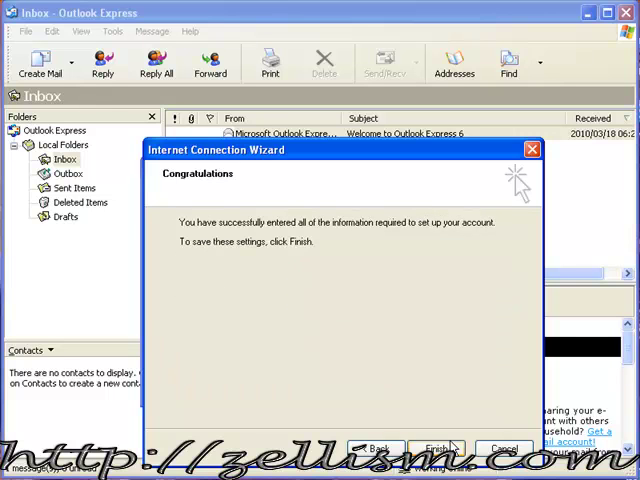
pyautogui.click(438, 447)
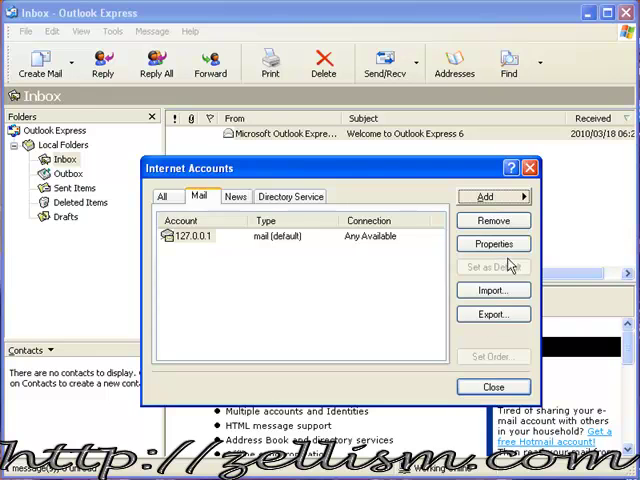
# Rename the 127.0.0.1 account to 'Demo on Localhost' and close Internet Accounts.
pyautogui.click(492, 244)
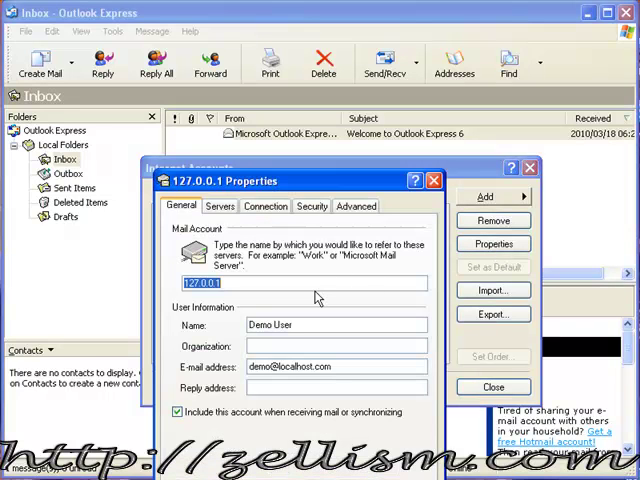
pyautogui.write('Demo on Localhost')
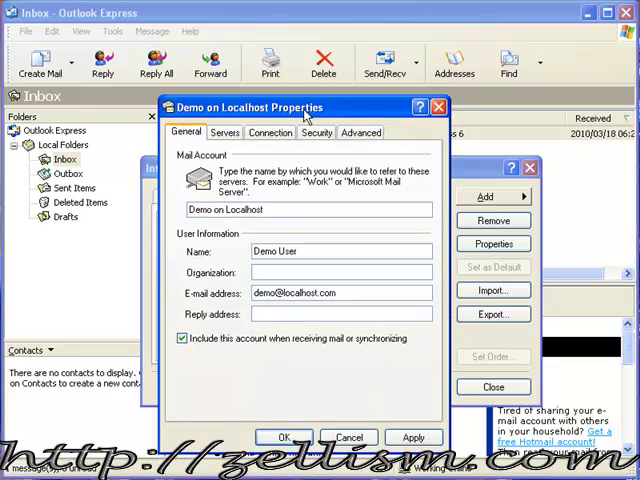
pyautogui.click(284, 438)
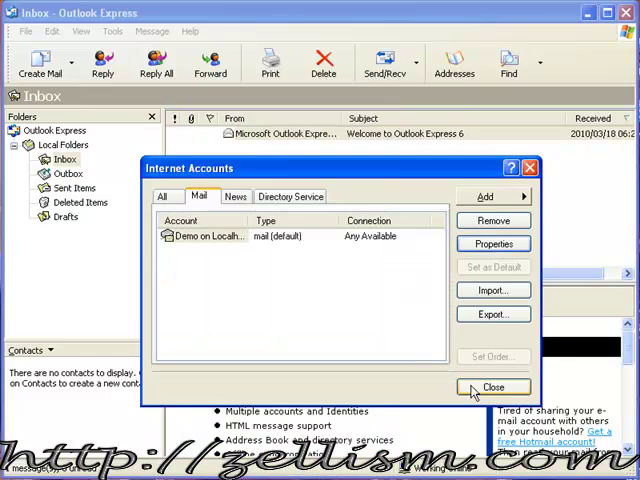
pyautogui.click(492, 387)
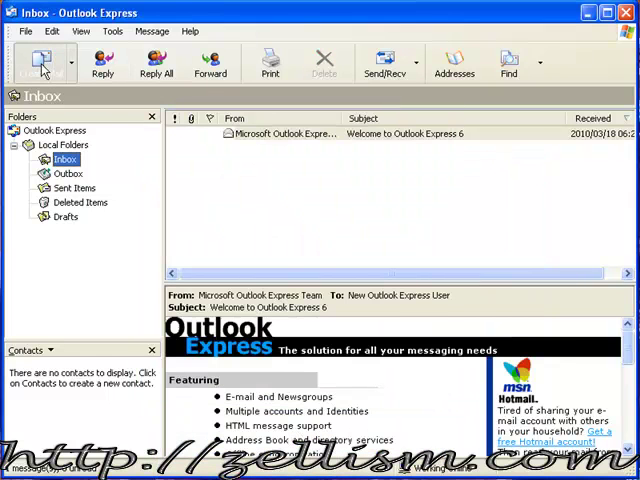
pyautogui.click(38, 62)
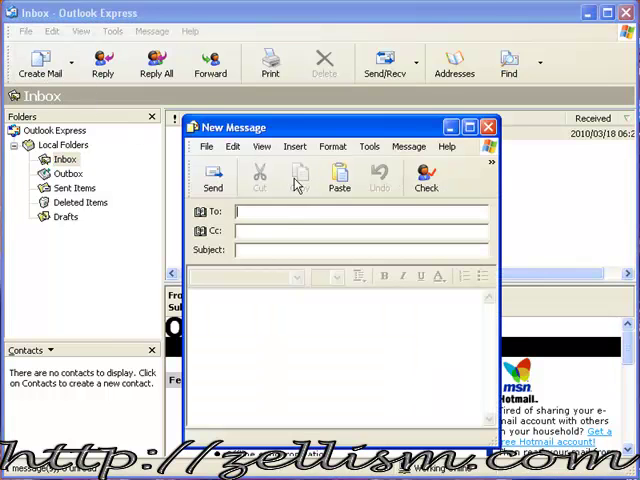
pyautogui.write('d')
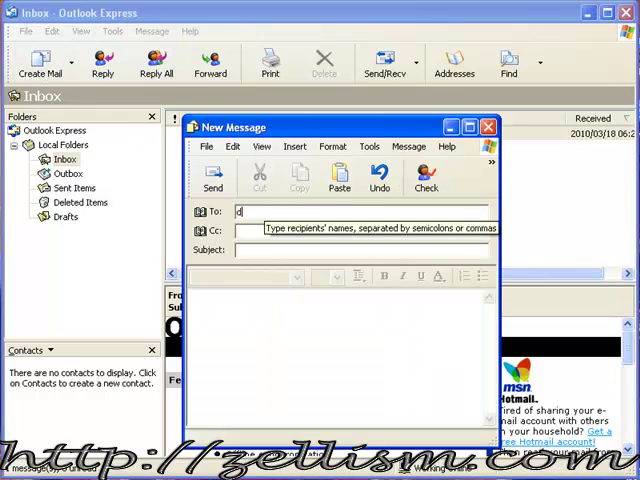
pyautogui.write('emo@localhost.com')
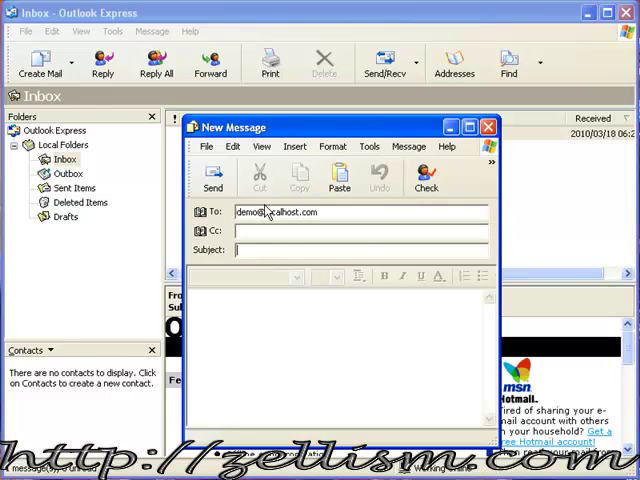
pyautogui.write('Hello')
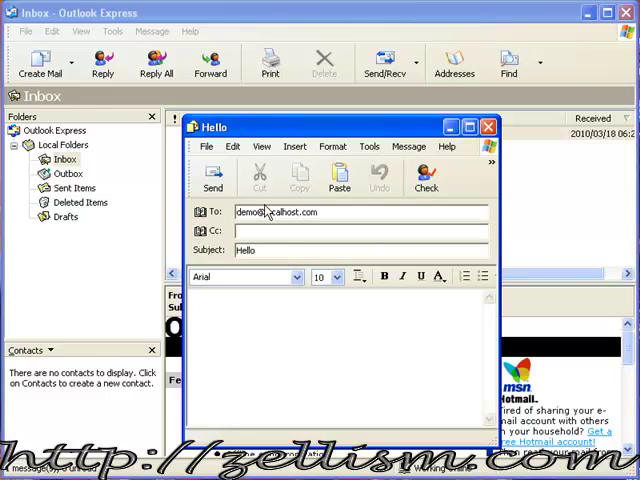
pyautogui.write('test message')
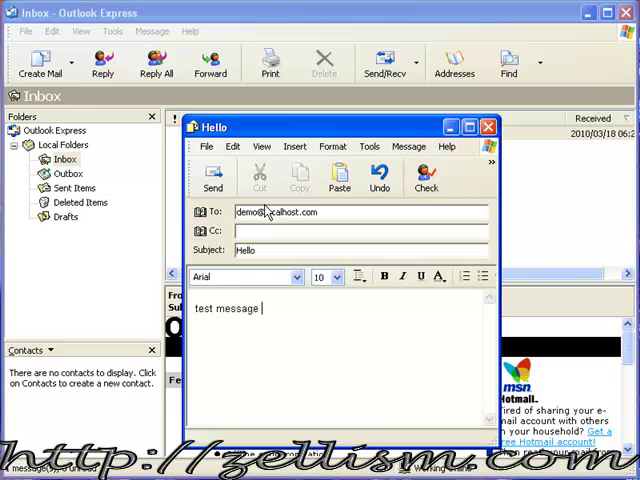
pyautogui.write('from outlook express')
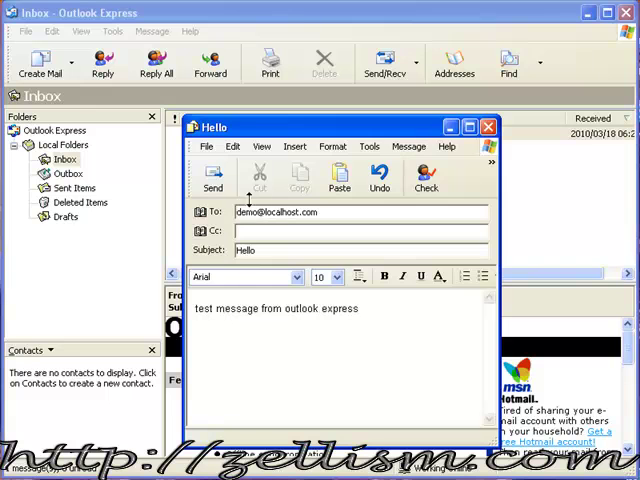
pyautogui.click(212, 178)
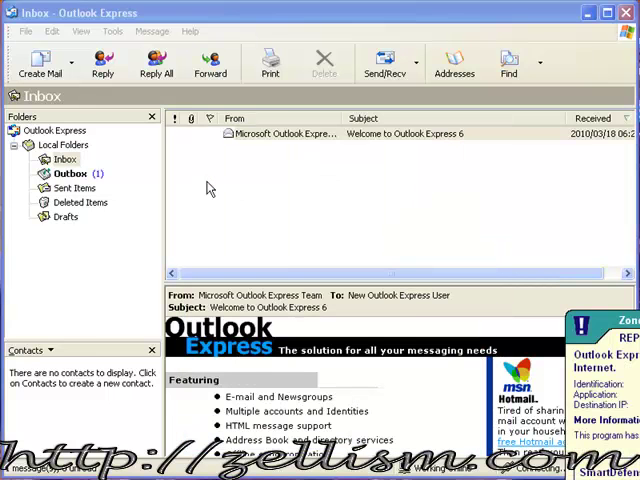
pyautogui.click(64, 159)
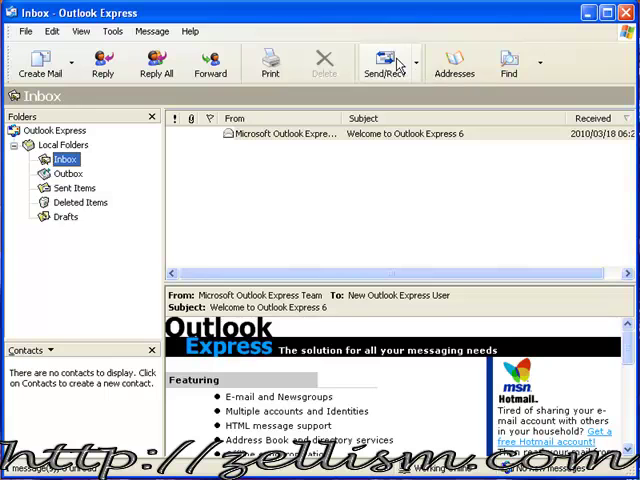
# Receive mail and read the Hello test message from the Inbox, then close it.
pyautogui.click(385, 62)
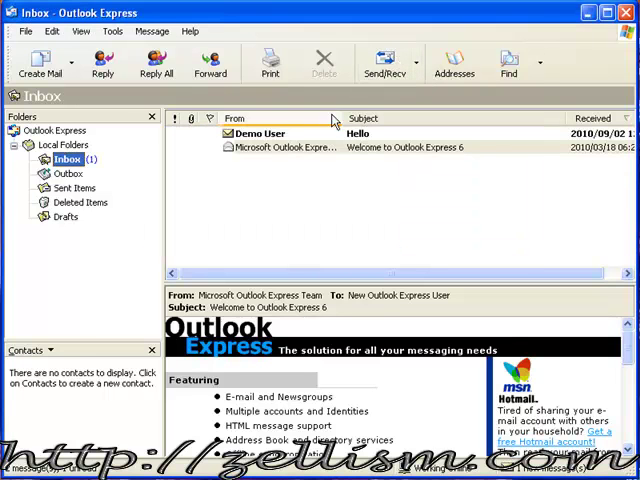
pyautogui.doubleClick(258, 133)
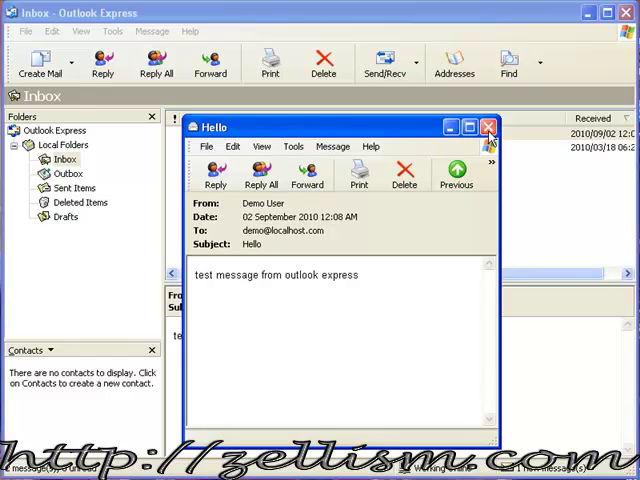
pyautogui.moveTo(489, 128)
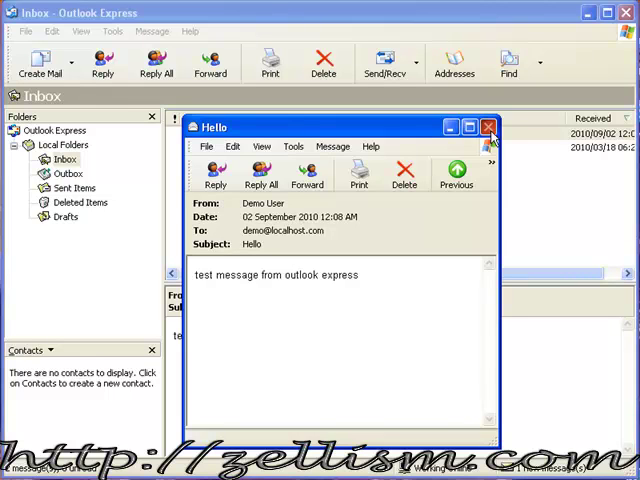
pyautogui.click(489, 127)
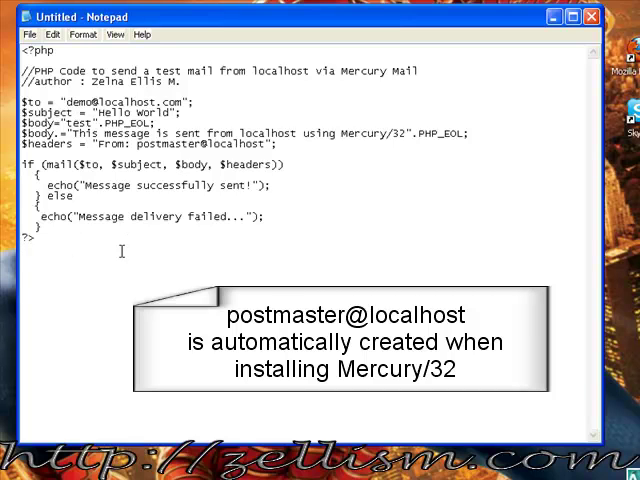
# Save the Notepad script as testmail.php in htdocs with All Files type.
pyautogui.click(29, 34)
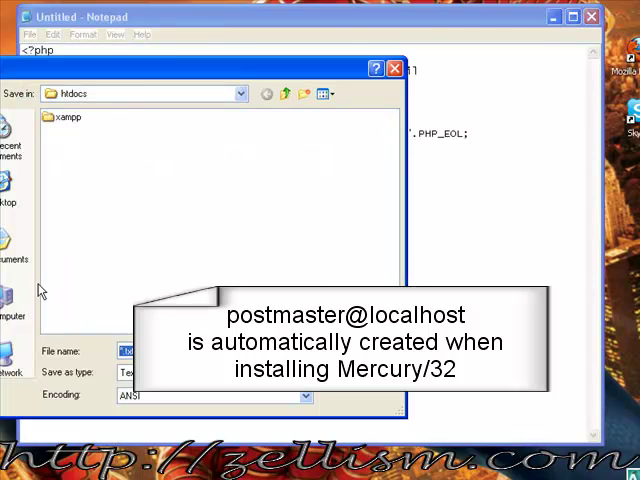
pyautogui.moveTo(64, 117)
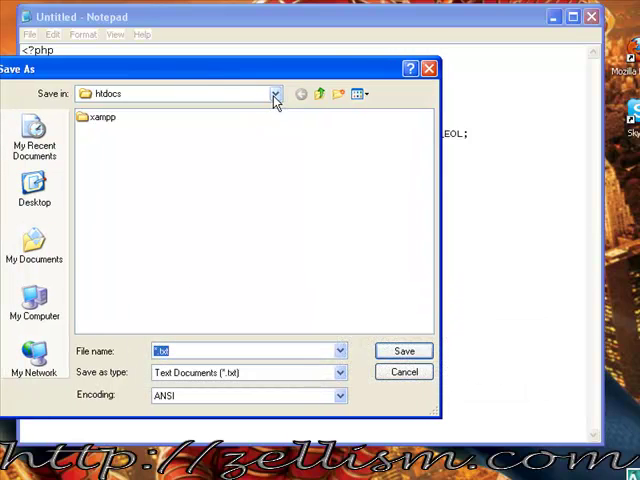
pyautogui.click(338, 372)
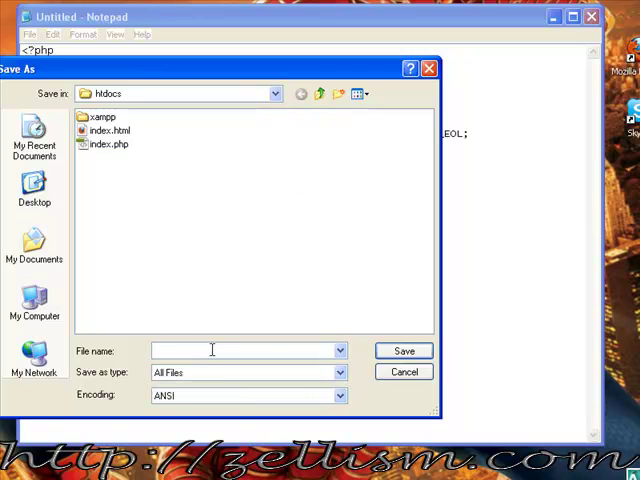
pyautogui.write('x')
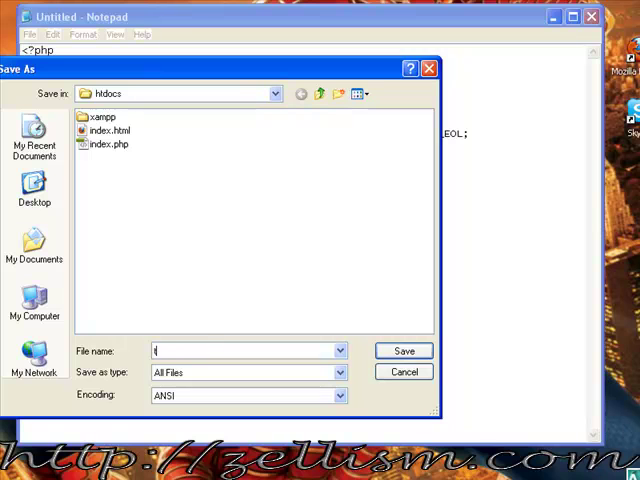
pyautogui.write('testmail.ph')
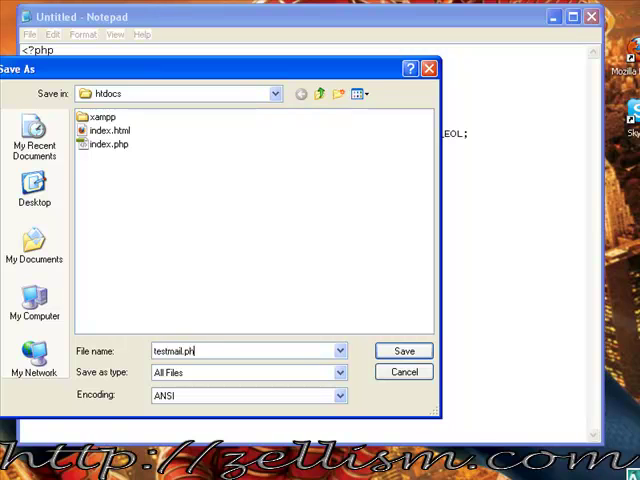
pyautogui.click(403, 350)
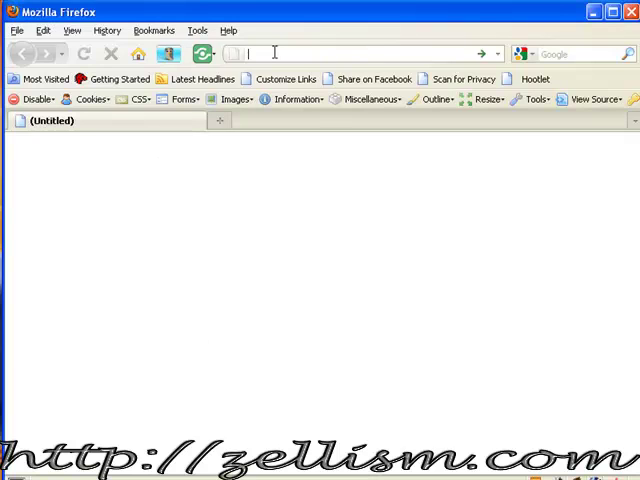
# Start entering the localhost address in the Firefox address bar.
pyautogui.write('lod')
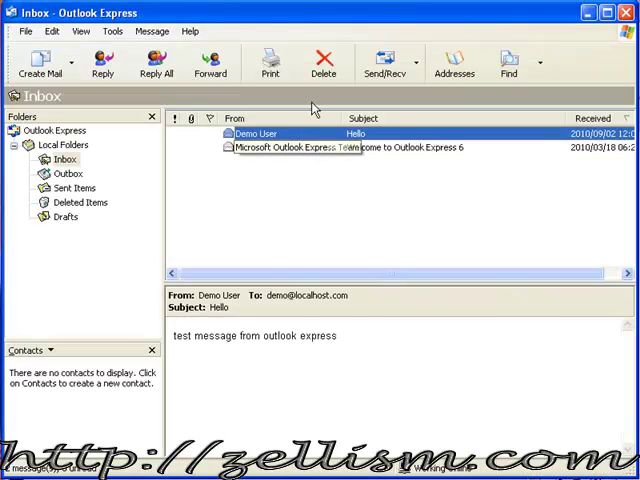
# Check Demo on Localhost for new mail and download the waiting message.
pyautogui.click(385, 62)
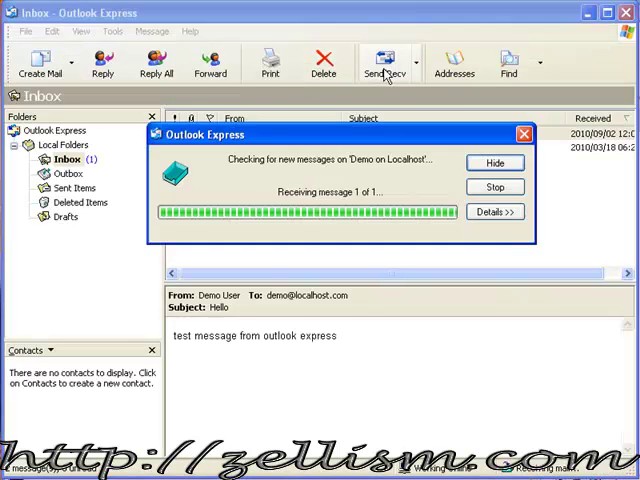